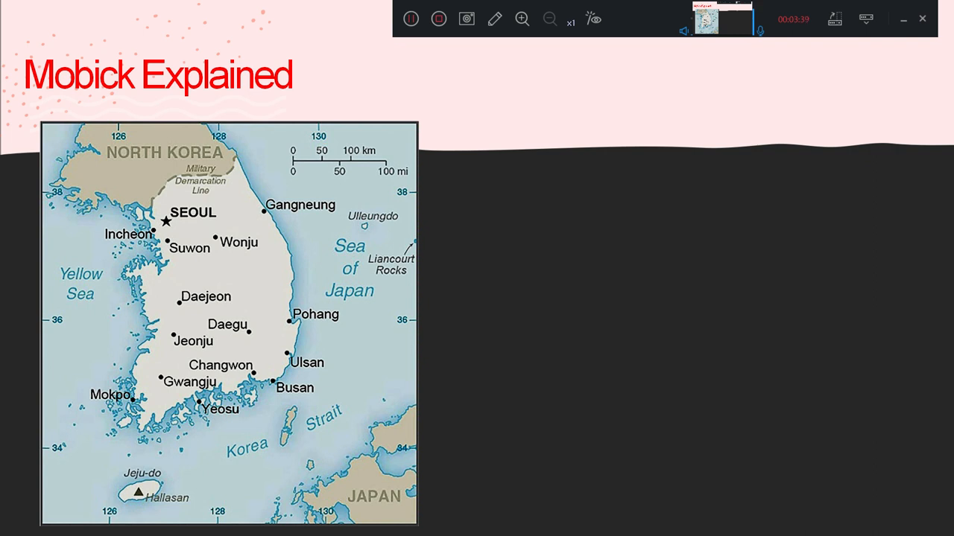
# - Advance the 'Mobick Explained' slide animation to show the red dot over Jeju Island
pyautogui.click(139, 491)
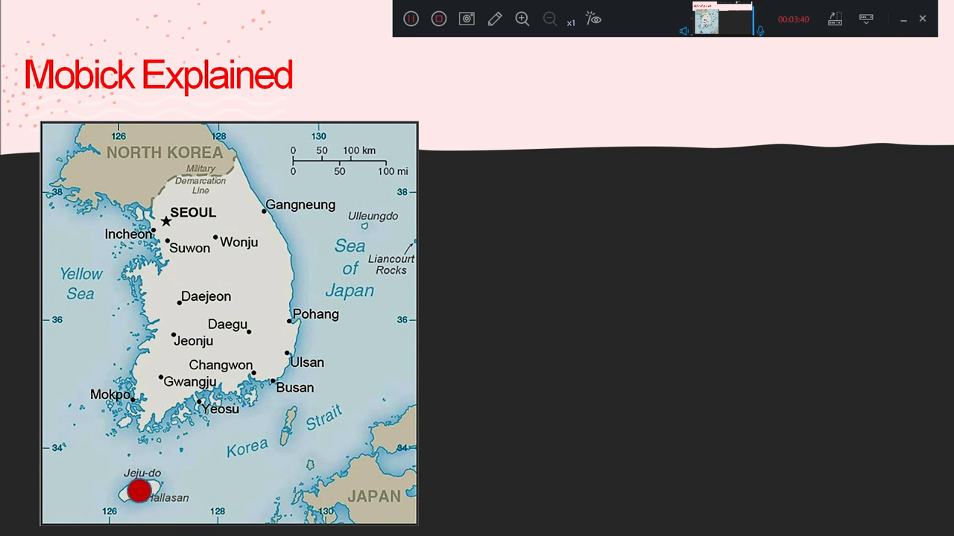